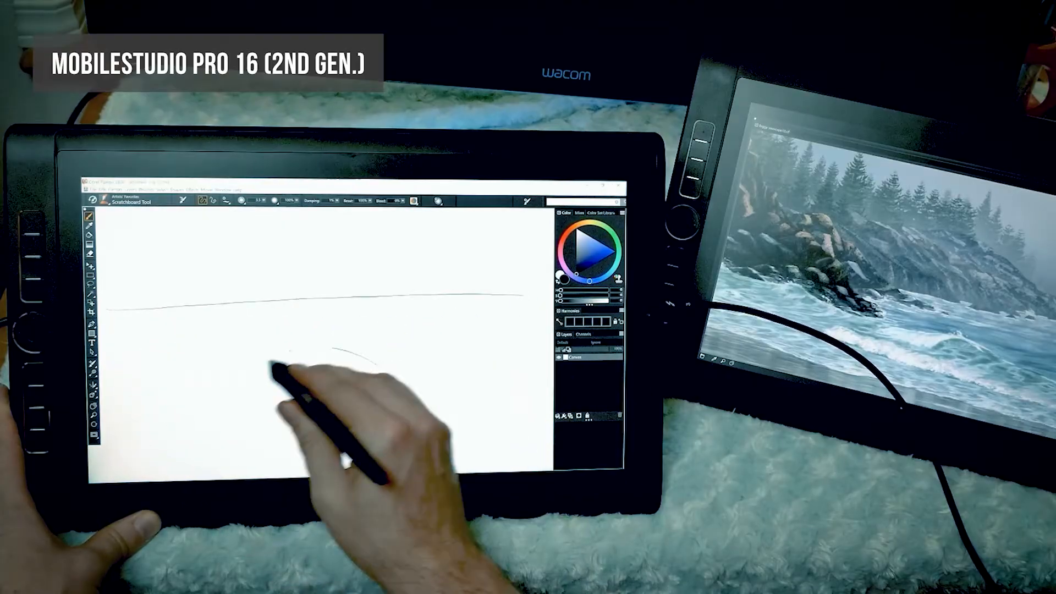
Draw a test stroke, then review the 1920×1080 display's Multiple displays options, keeping Extend
left_click_drag(283, 350, 526, 404)
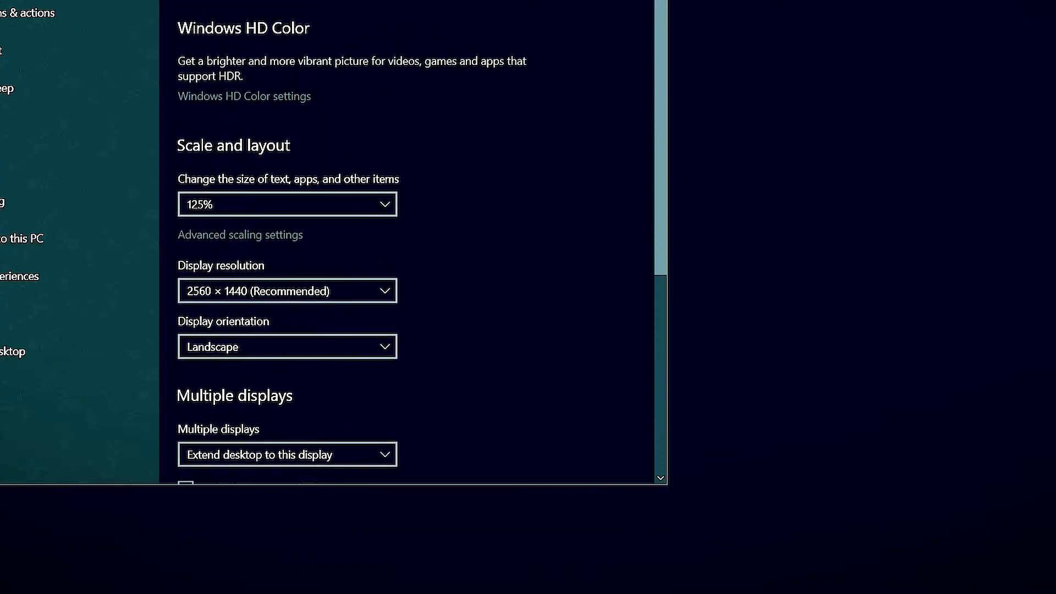
scroll("up", 3)
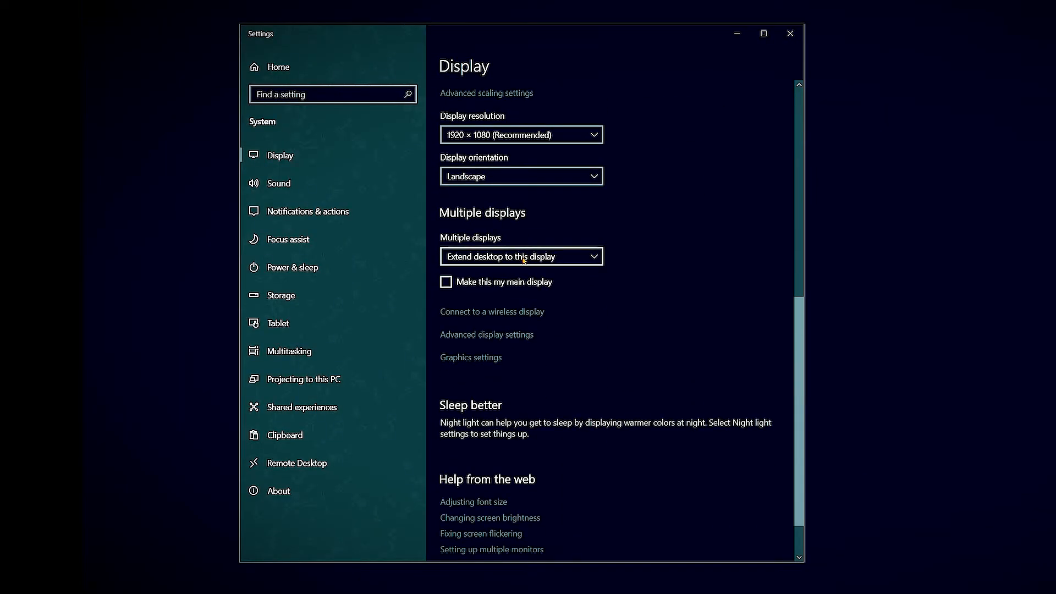
left_click(521, 256)
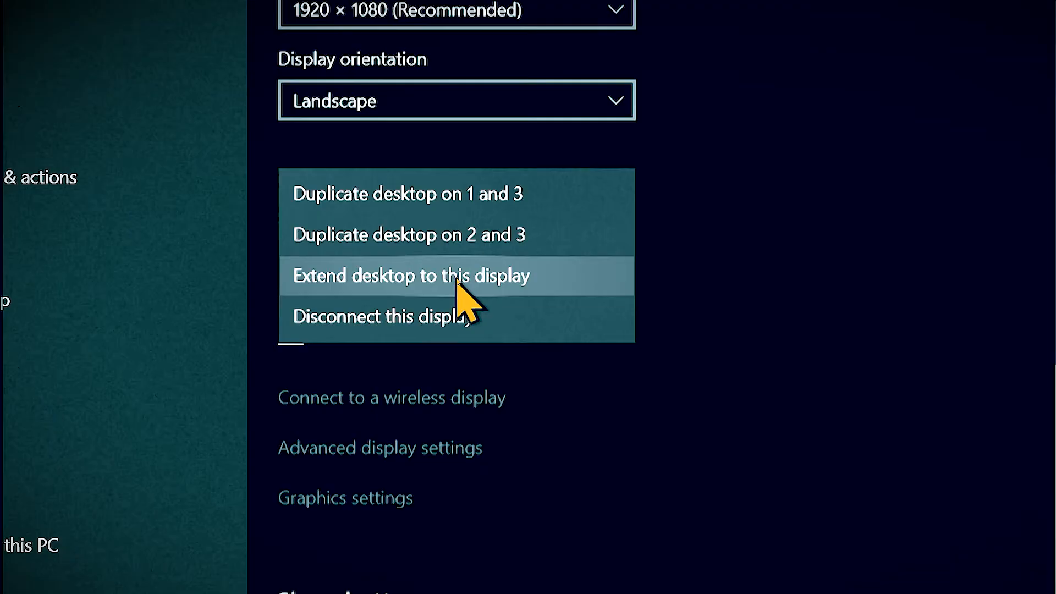
mouse_move(471, 215)
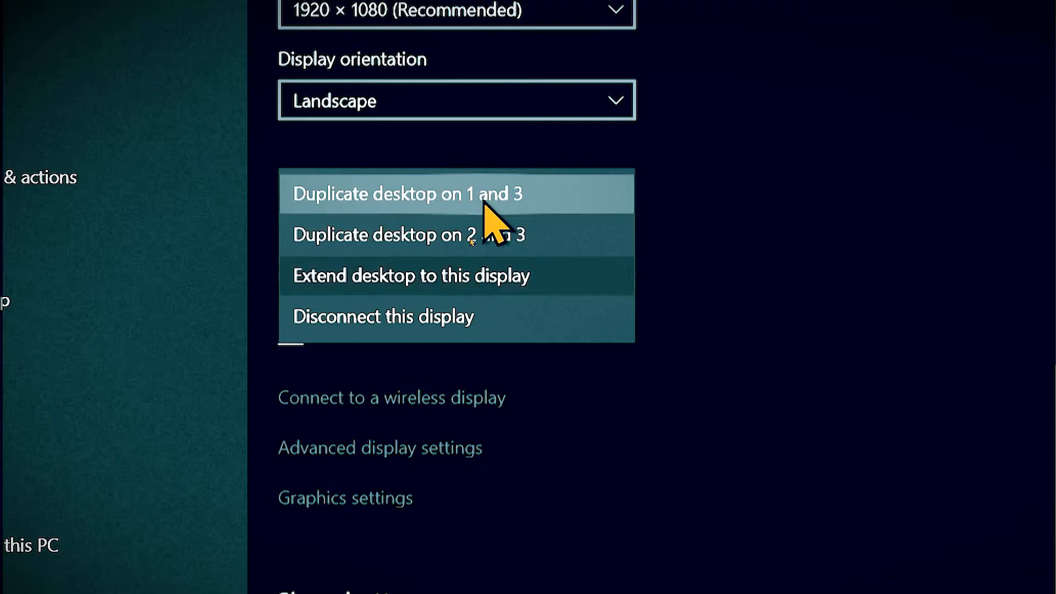
left_click(411, 275)
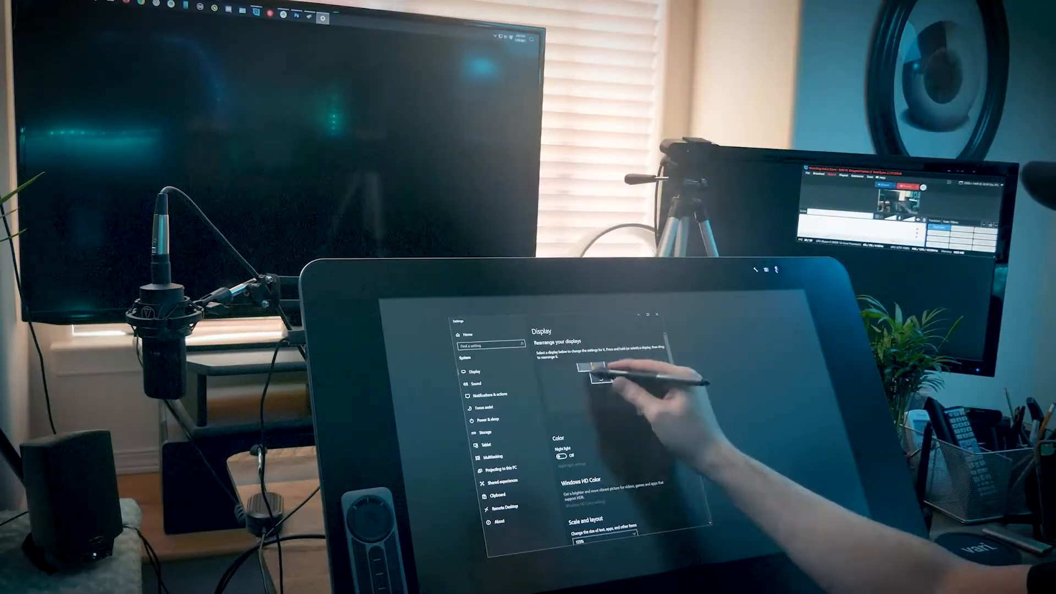
Drag a display tile down so the arrangement matches the physical desk layout
left_click_drag(596, 369, 599, 391)
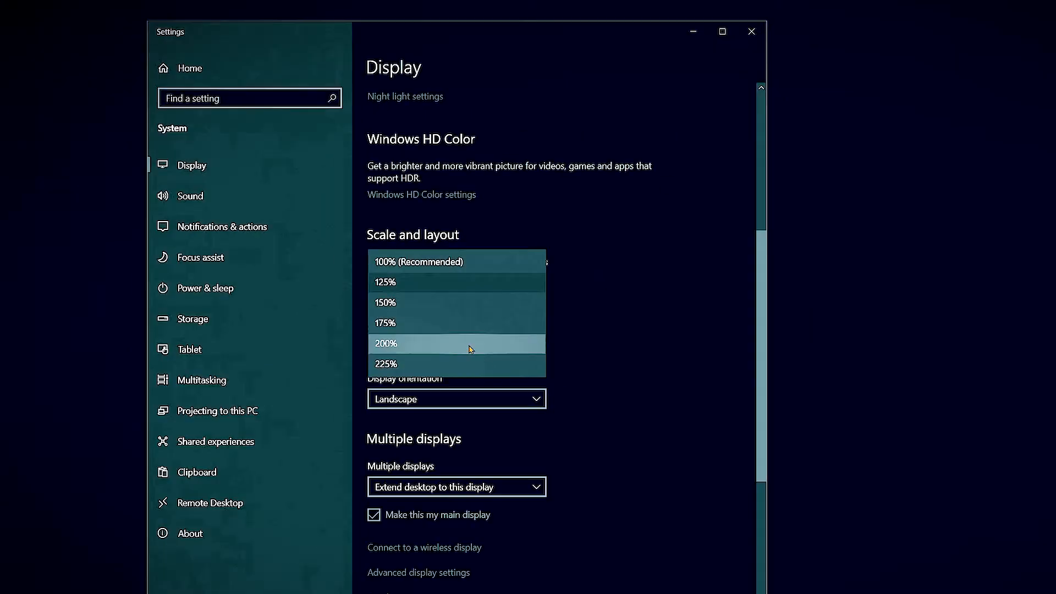
Choose a different Scale and layout percentage for the 2560×1440 pen display
left_click(404, 343)
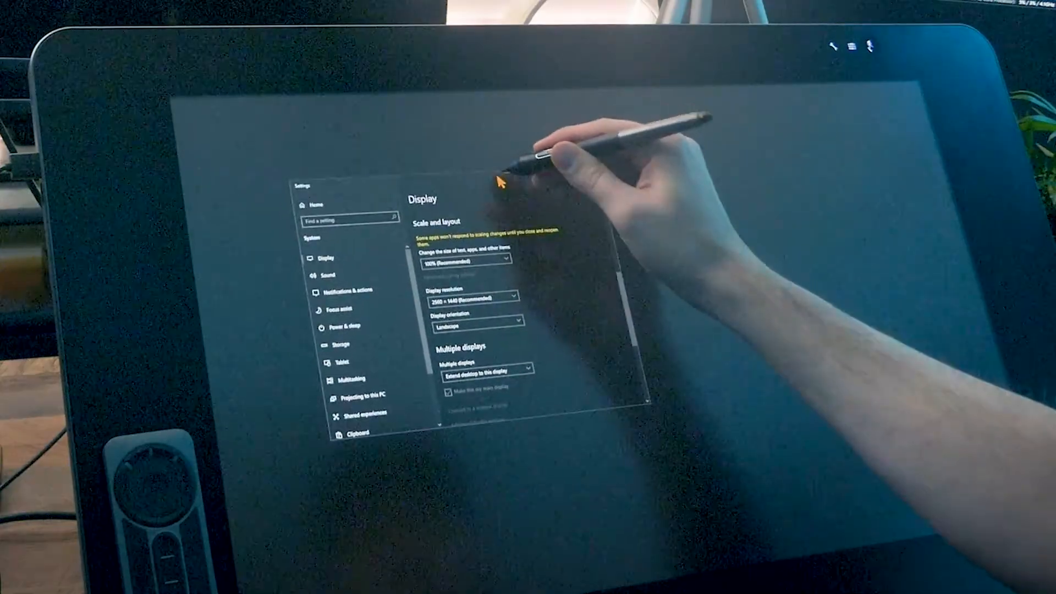
left_click(465, 261)
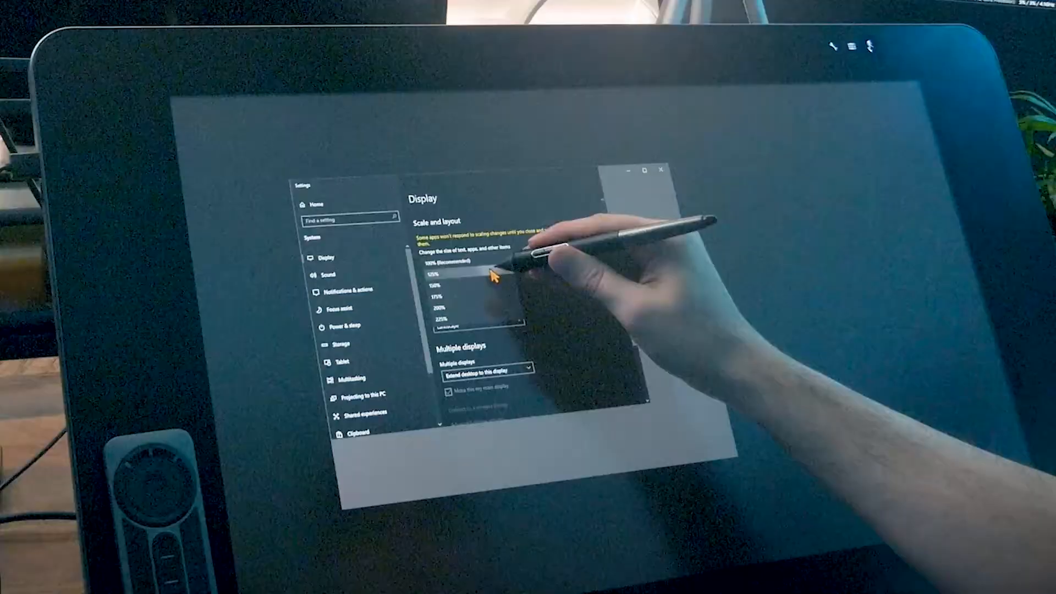
left_click(478, 274)
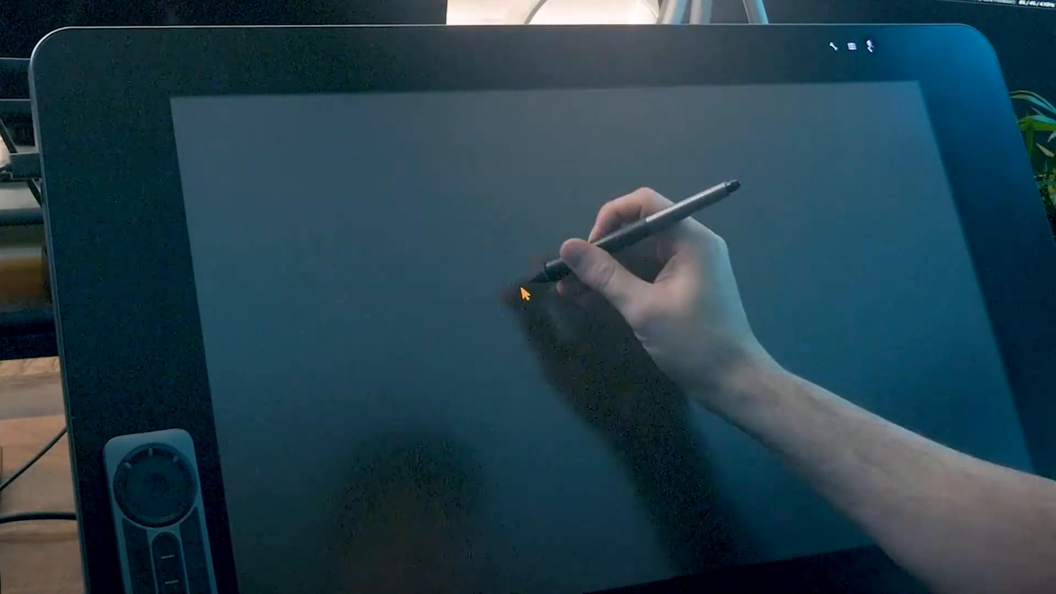
Open NVIDIA Control Panel from the desktop menu to Display > Change resolution
right_click(525, 290)
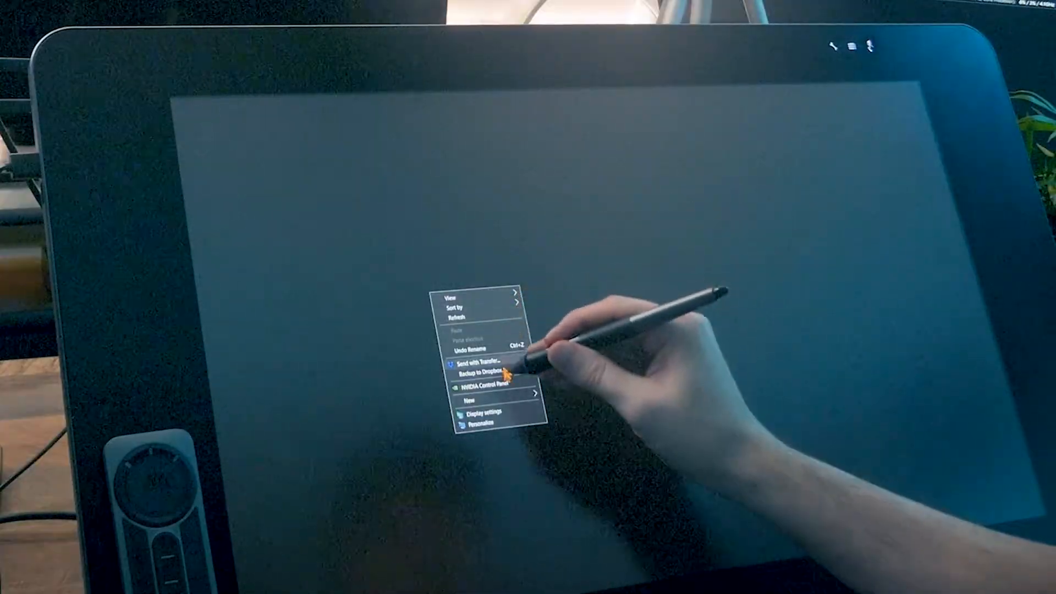
left_click(490, 388)
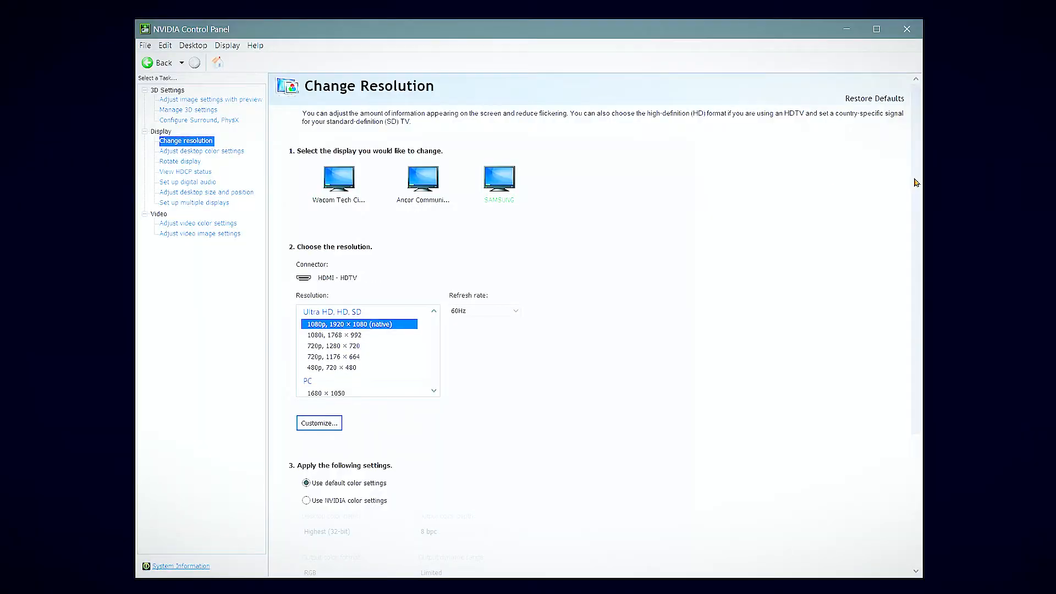
left_click(199, 234)
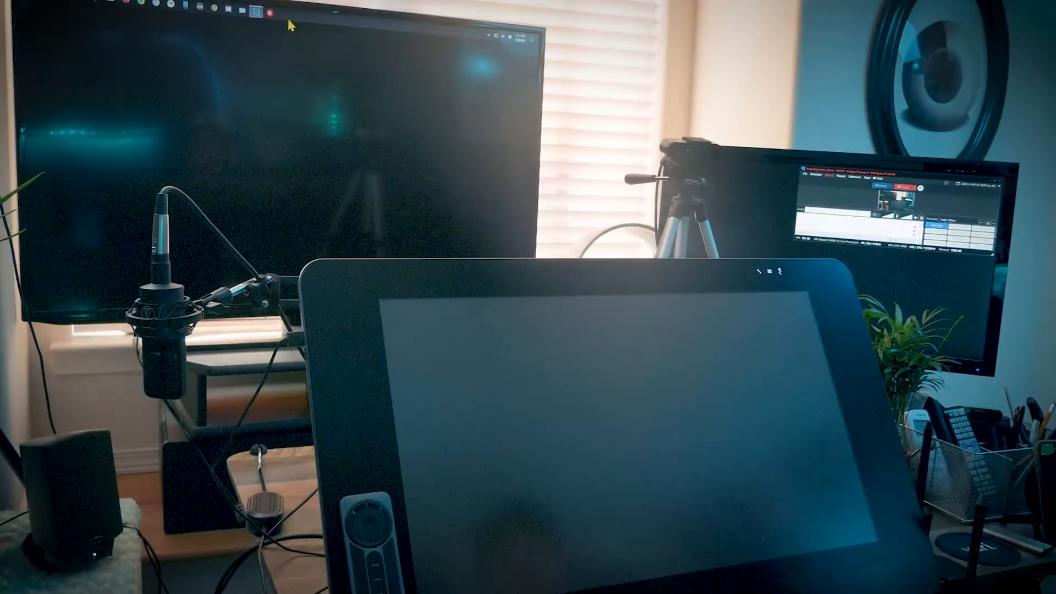
Launch Corel Painter 2021 so it opens on the Cintiq pen display
right_click(290, 21)
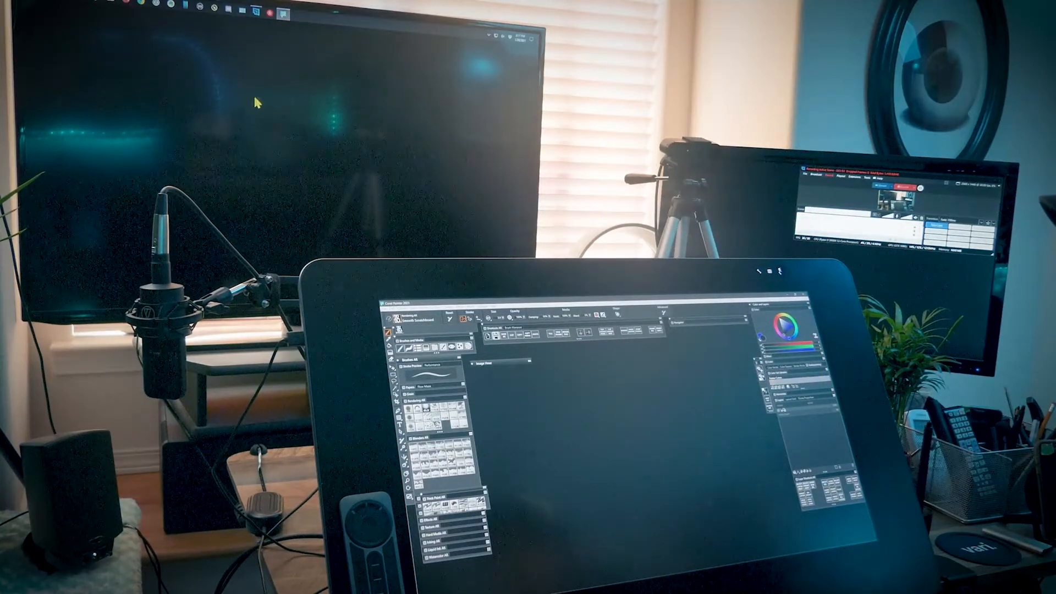
mouse_move(627, 378)
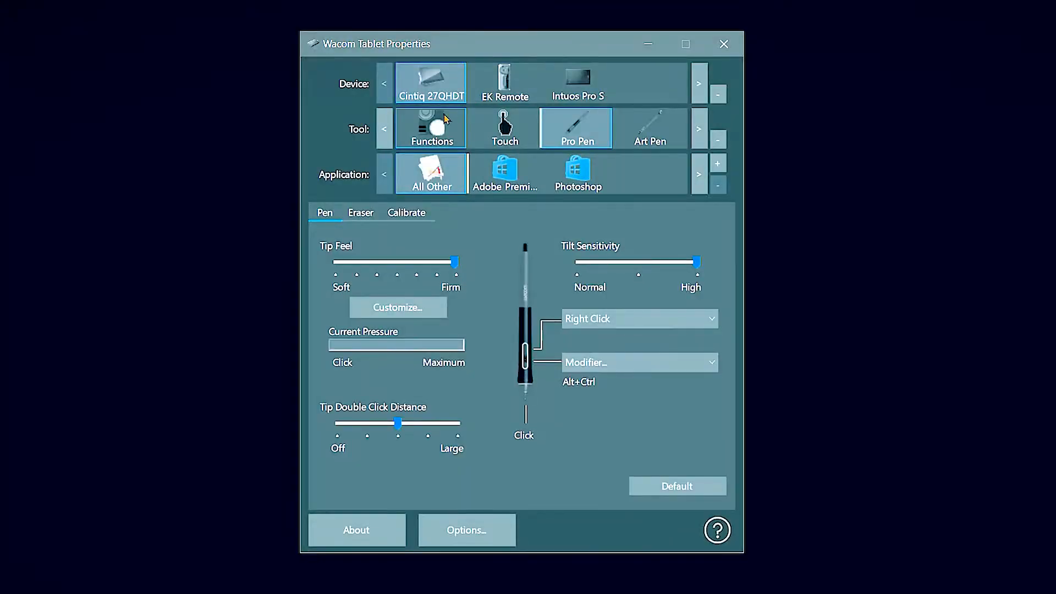
mouse_move(438, 133)
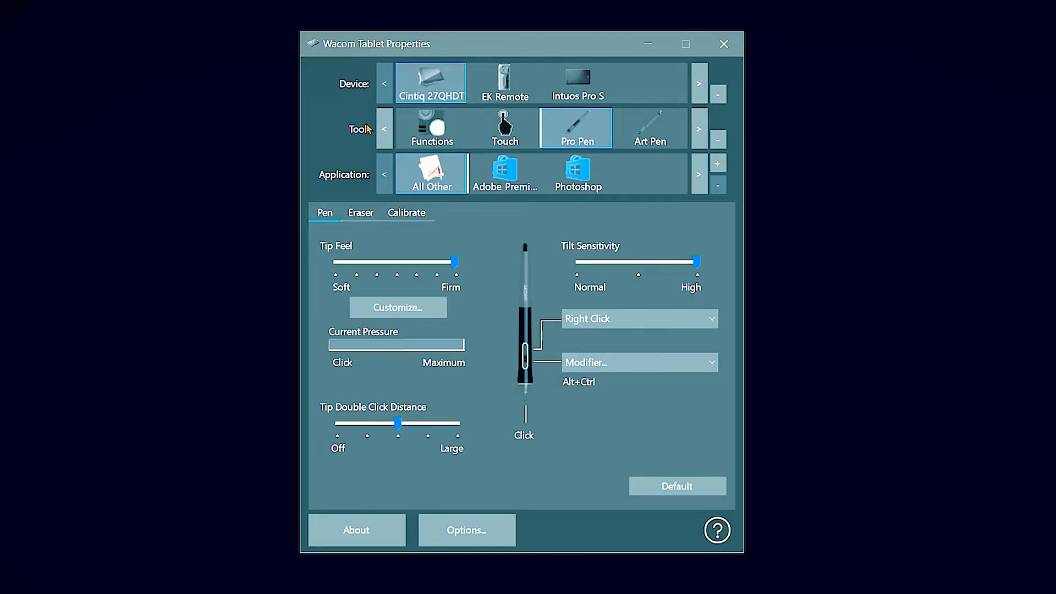
Set Display Toggle to 'Pen display to other displays' with Force Proportions, then select EK Remote
left_click(431, 128)
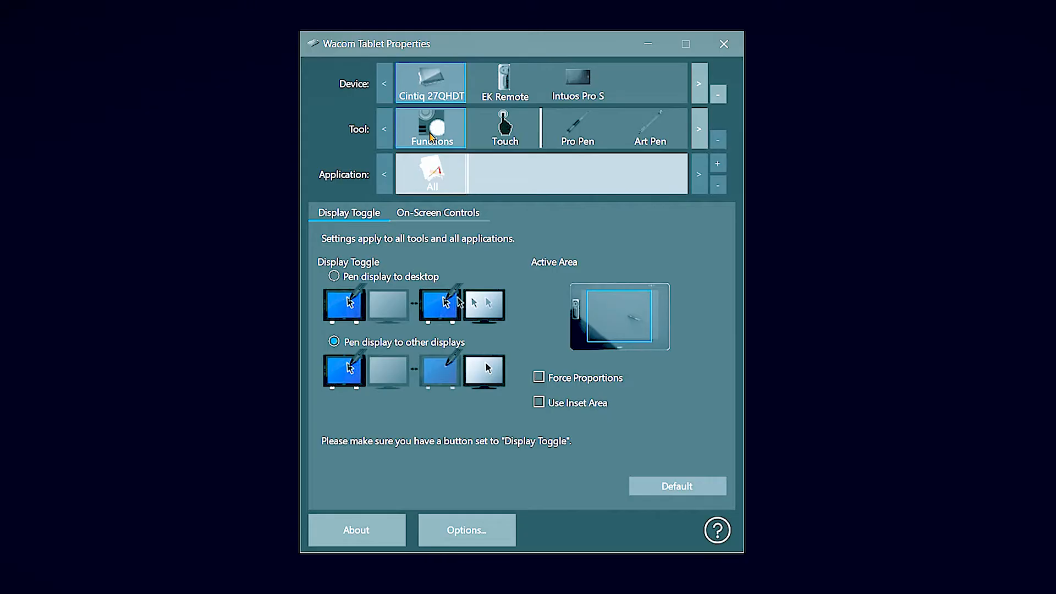
mouse_move(487, 259)
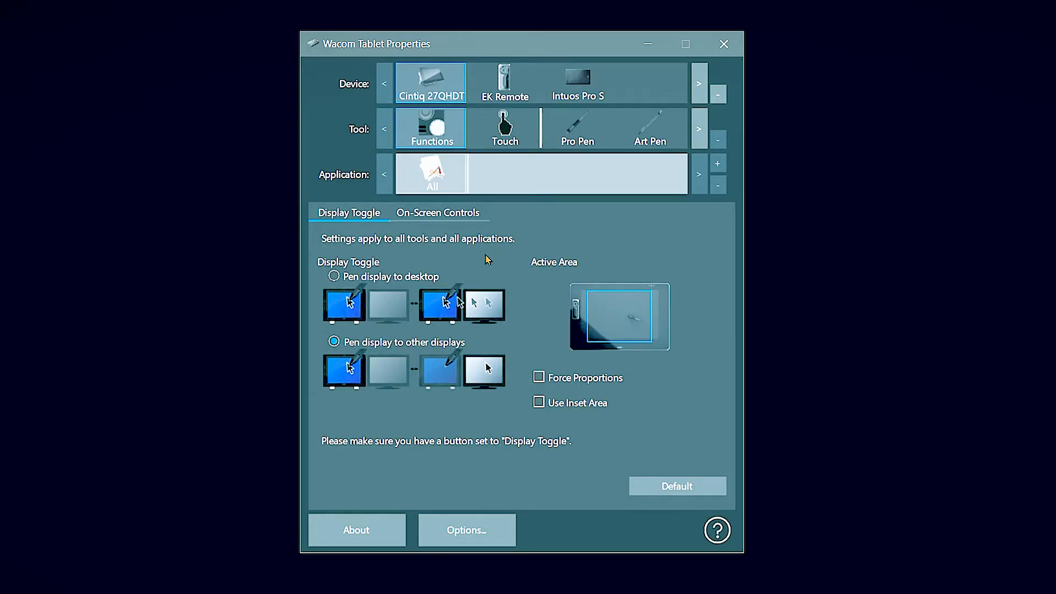
mouse_move(405, 330)
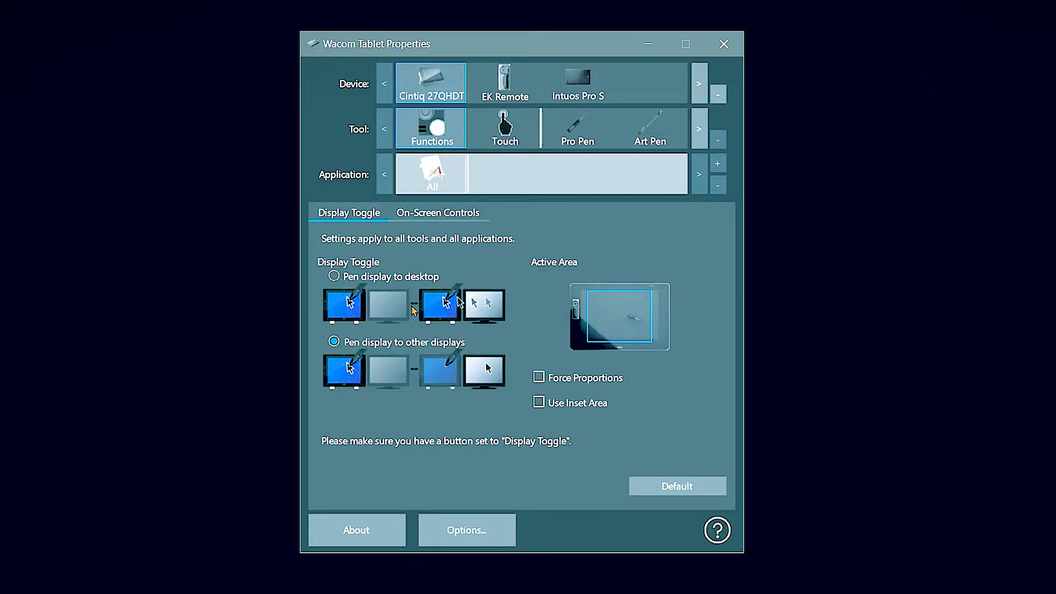
left_click(538, 377)
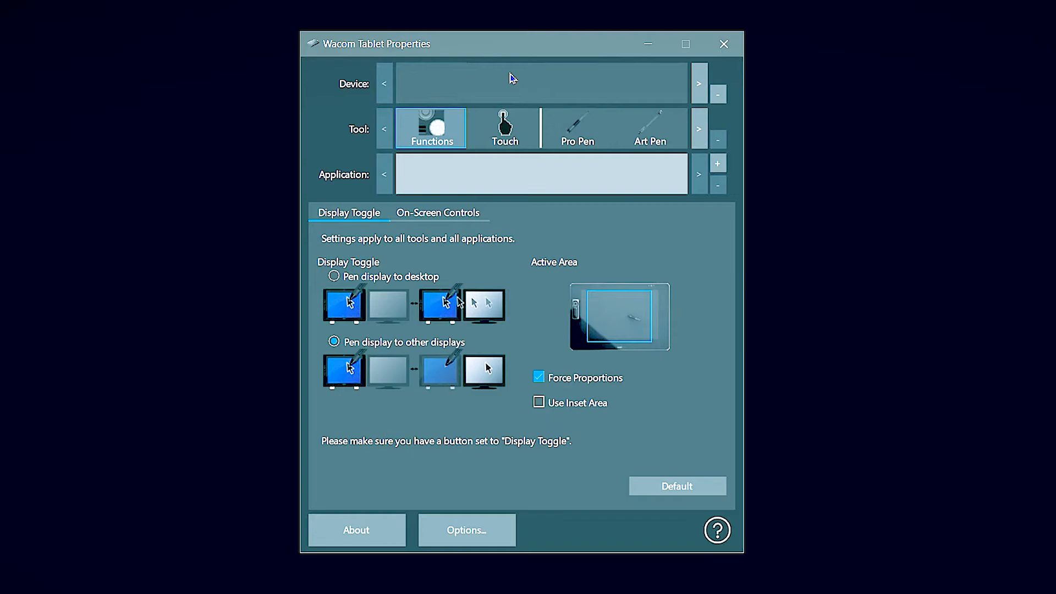
left_click(504, 83)
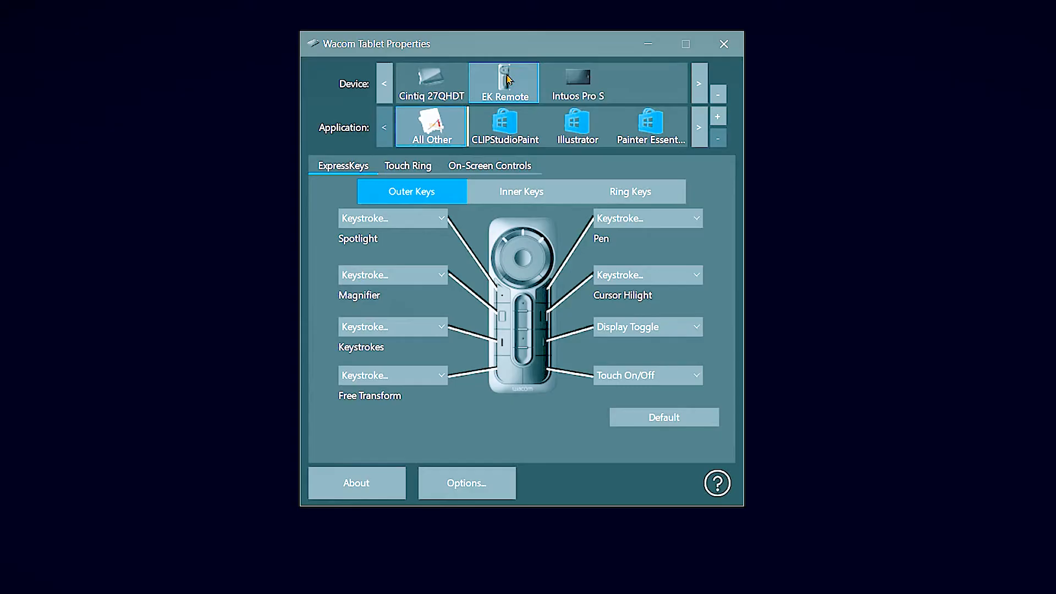
left_click(645, 326)
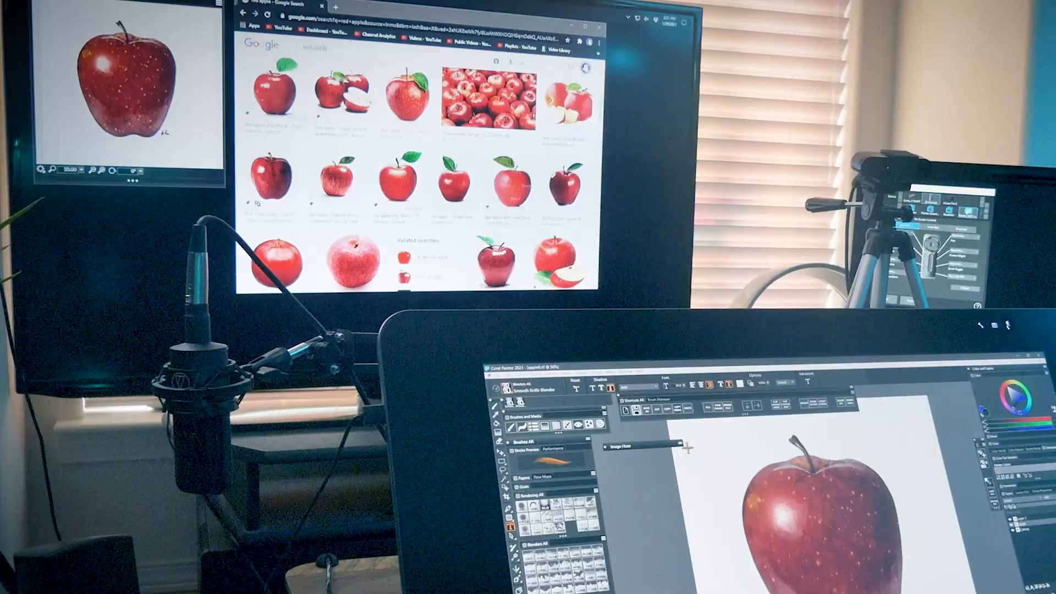
Type the text 'red apple' above the apple painting on the canvas
type("red apple")
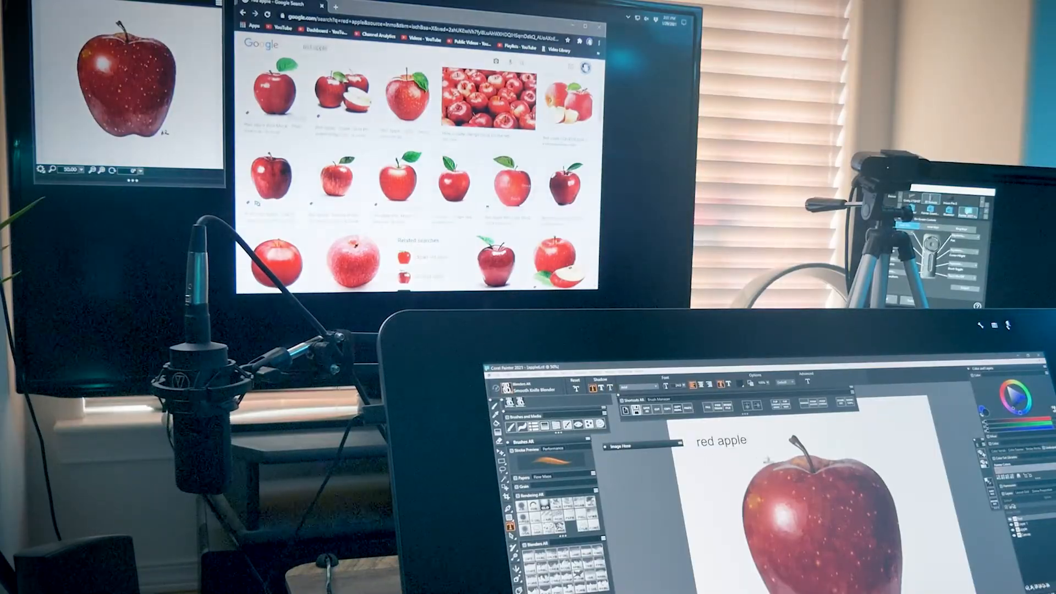